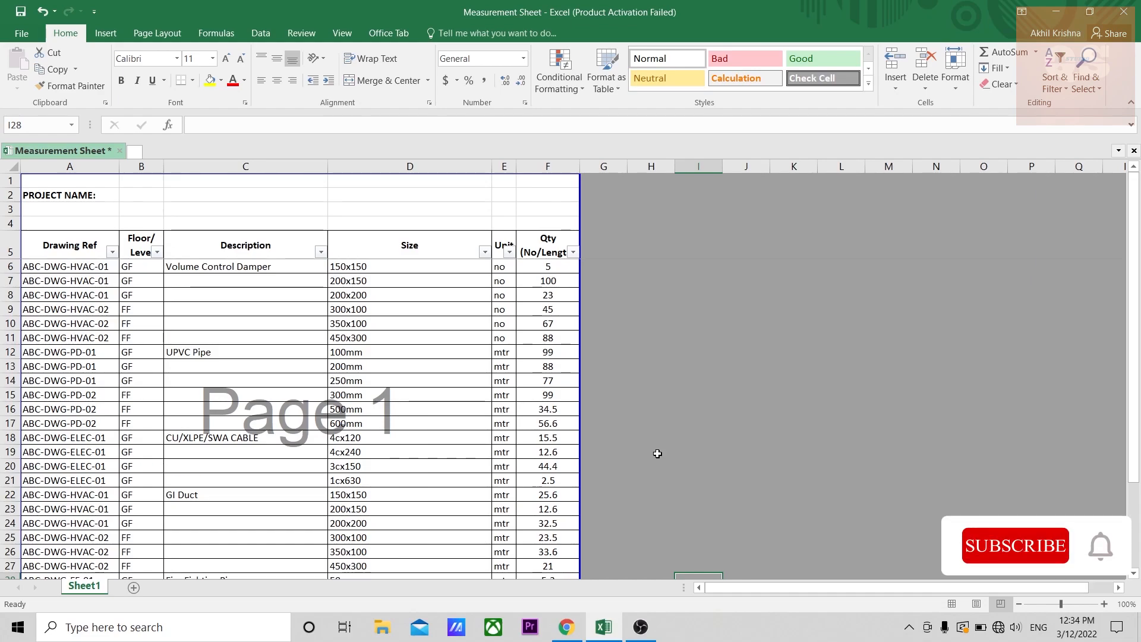
Step: Filter the Description column to show only the Fire Fighting Pipe rows
click(1014, 545)
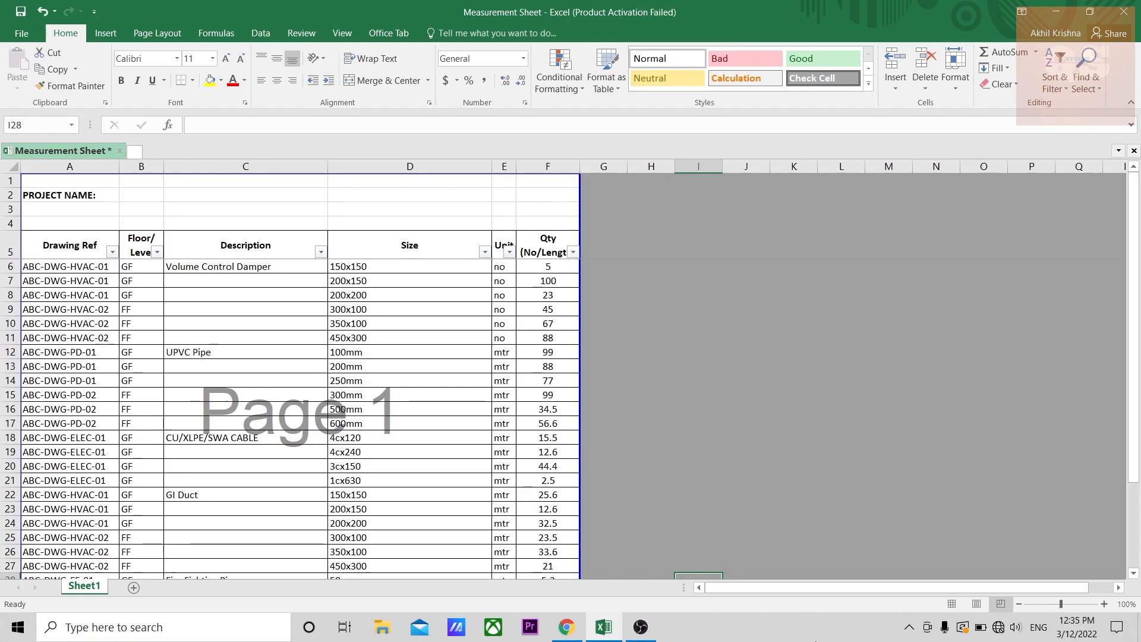
click(842, 393)
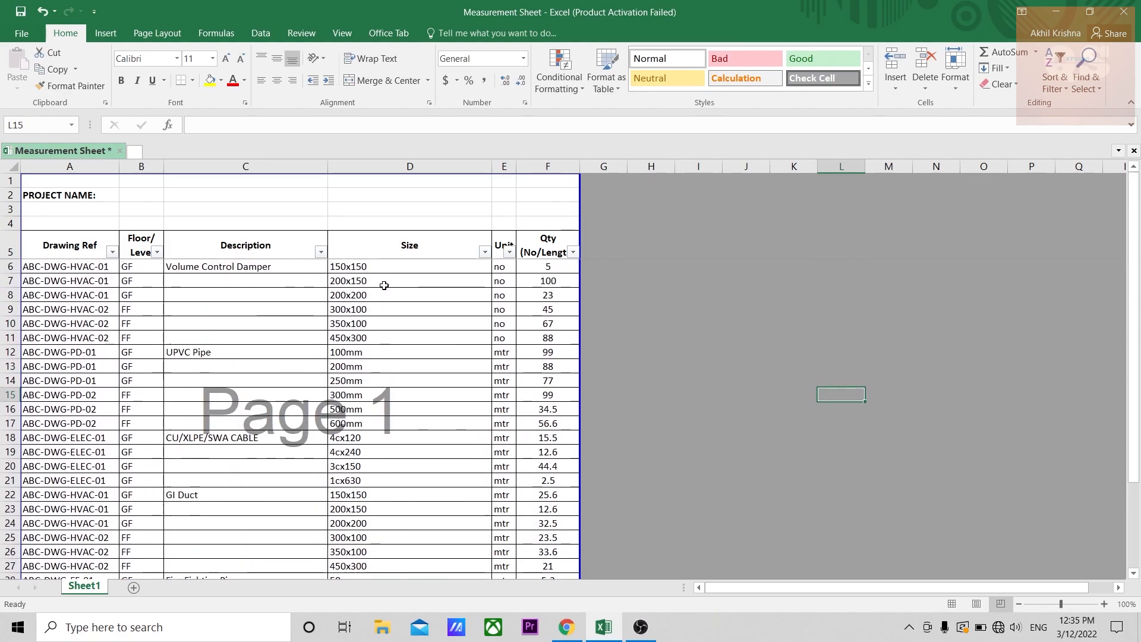
mouse_move(76, 251)
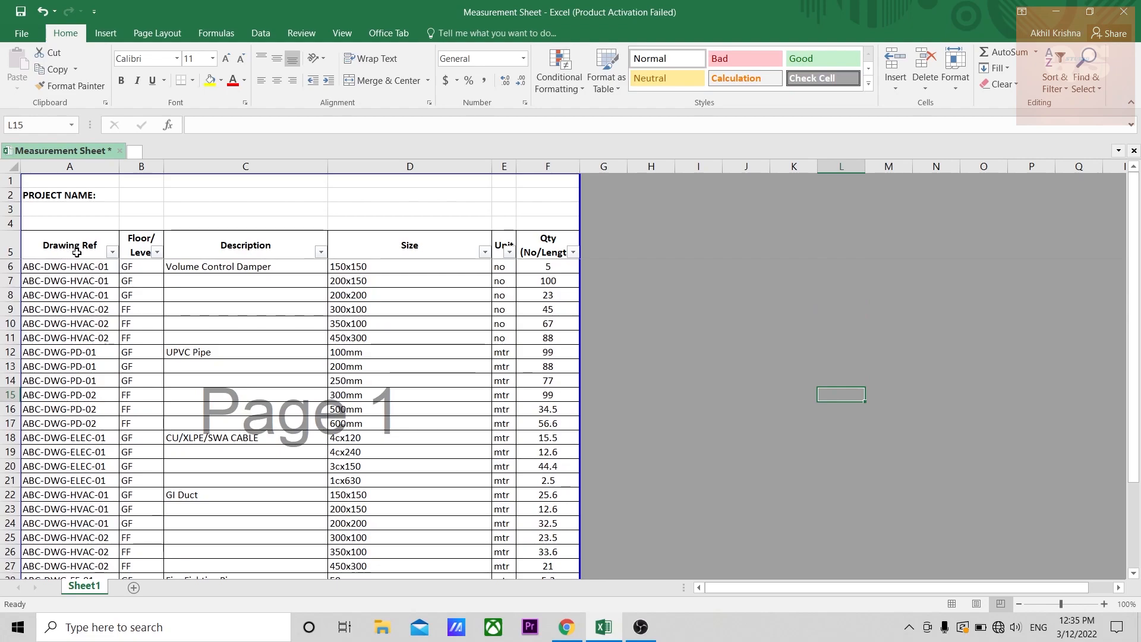
mouse_move(424, 254)
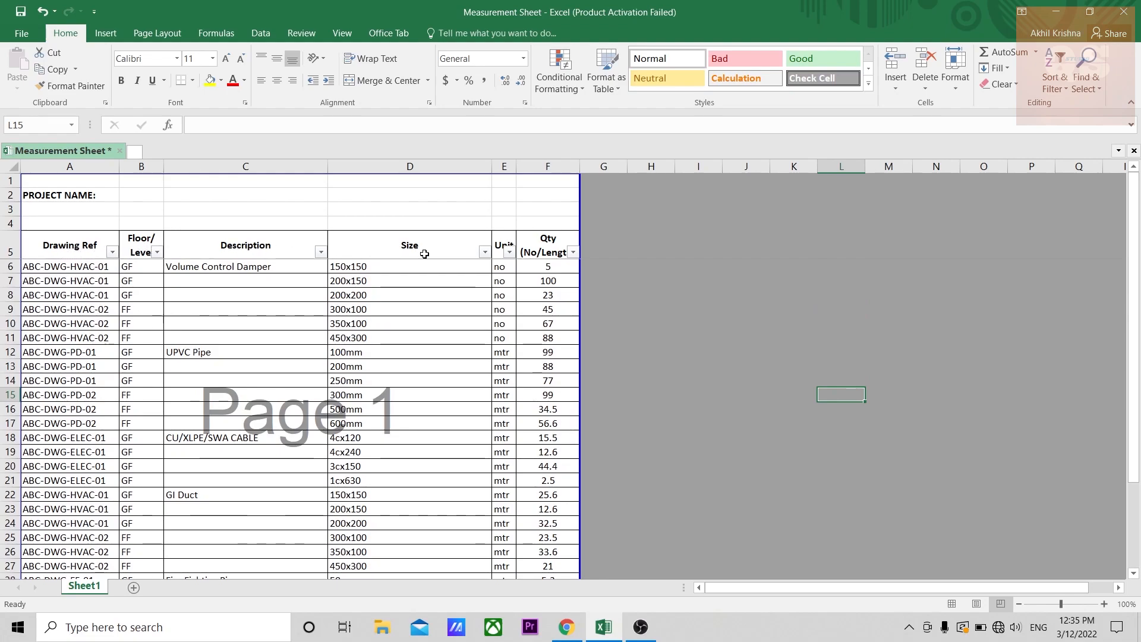
mouse_move(539, 247)
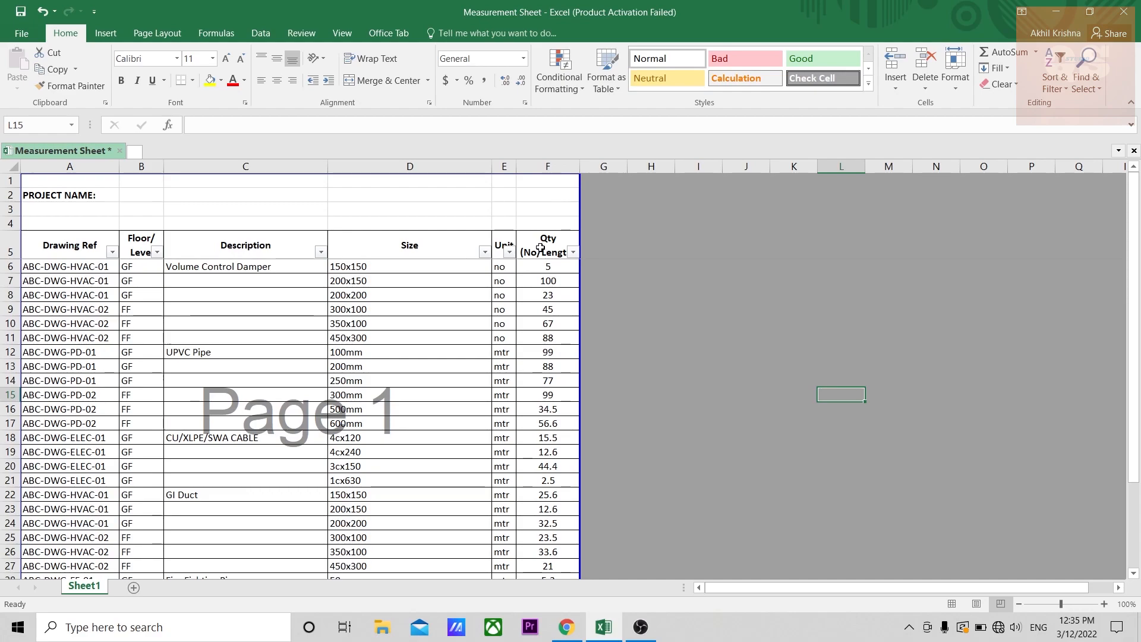
mouse_move(313, 264)
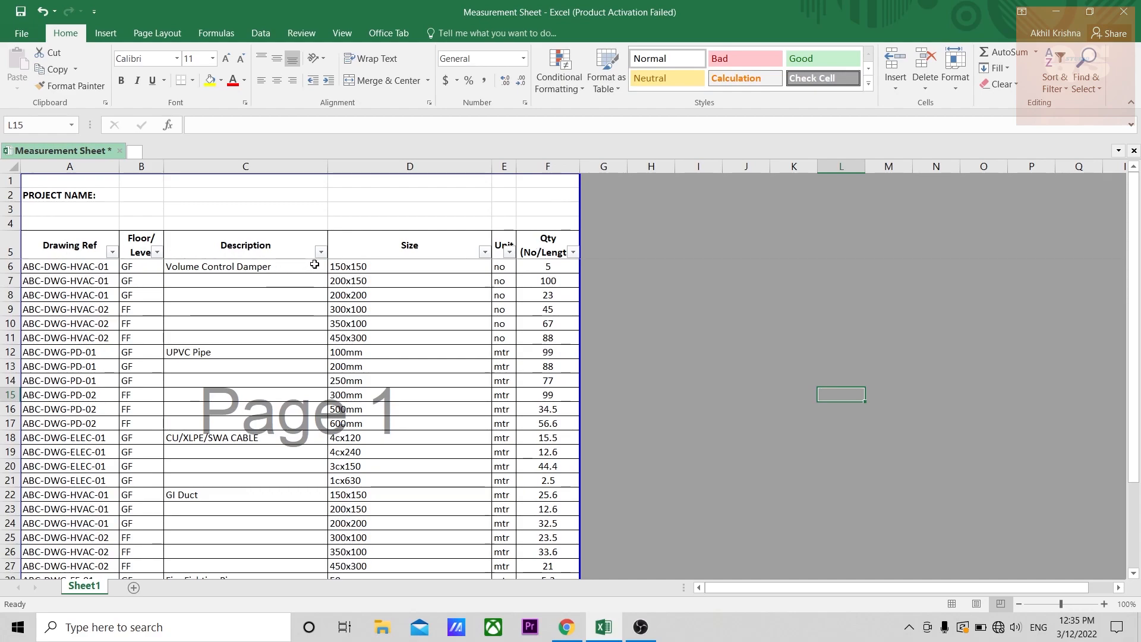
mouse_move(242, 439)
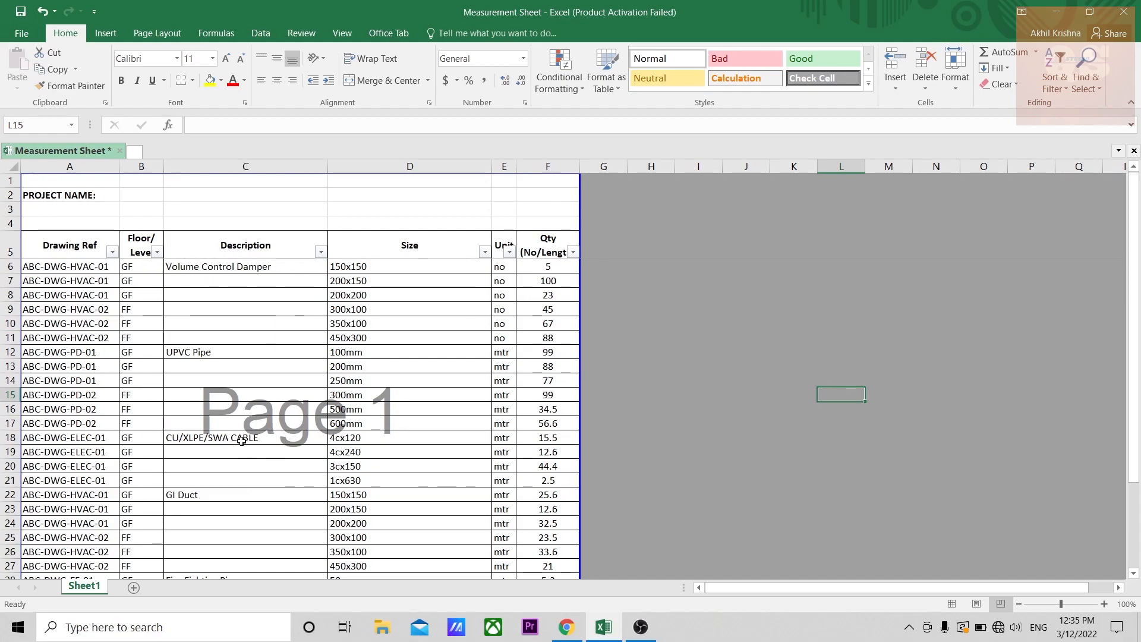
mouse_move(278, 264)
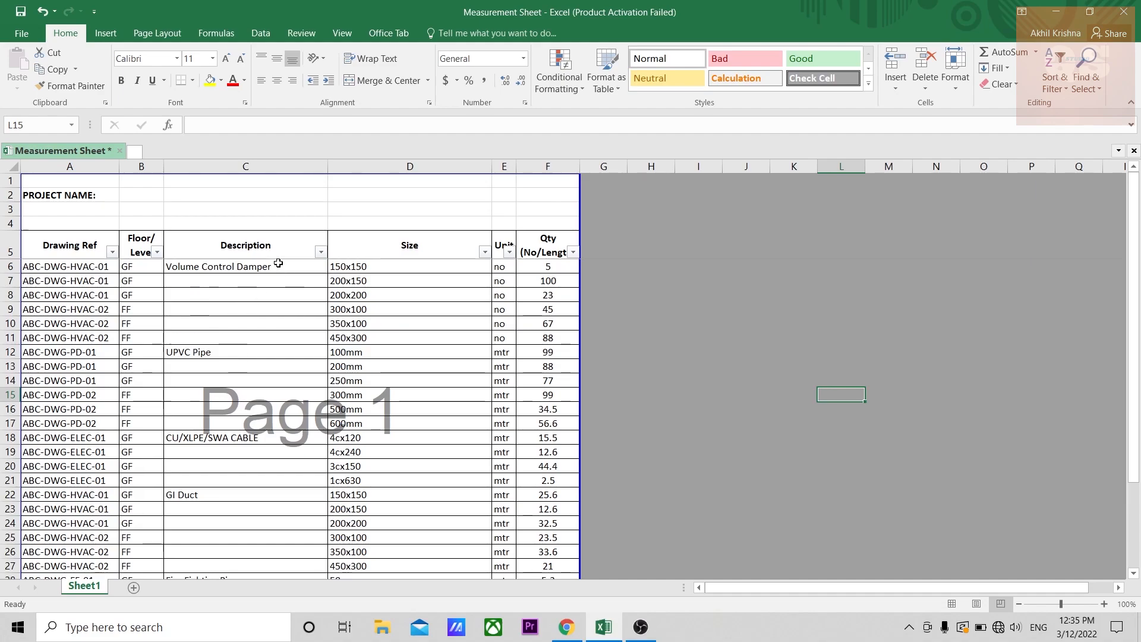
click(321, 245)
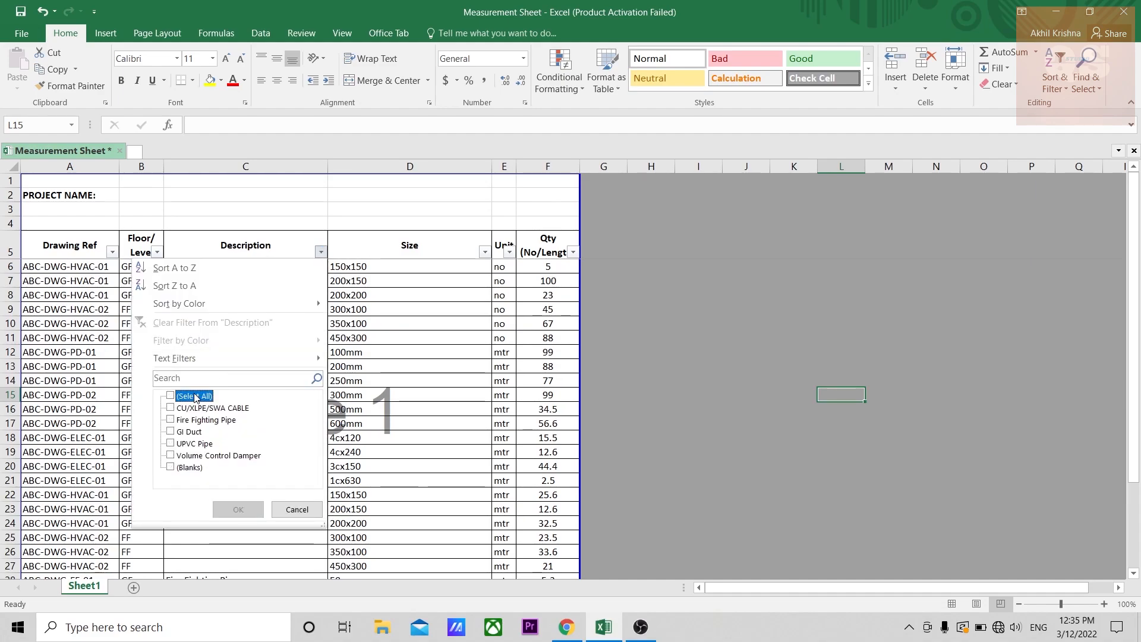
click(168, 419)
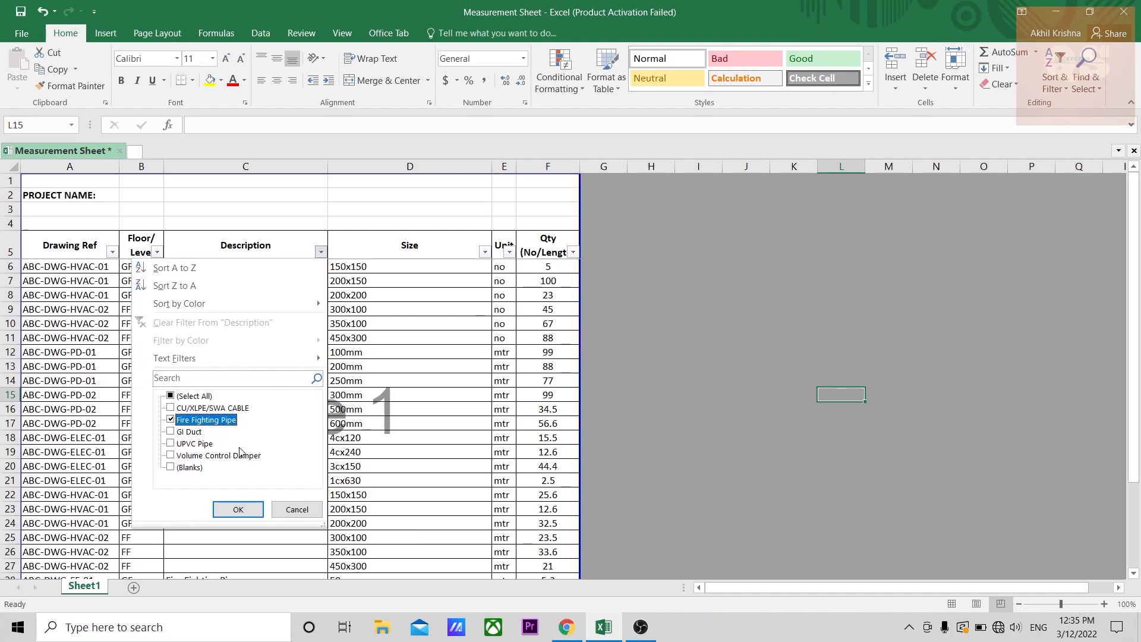
click(238, 509)
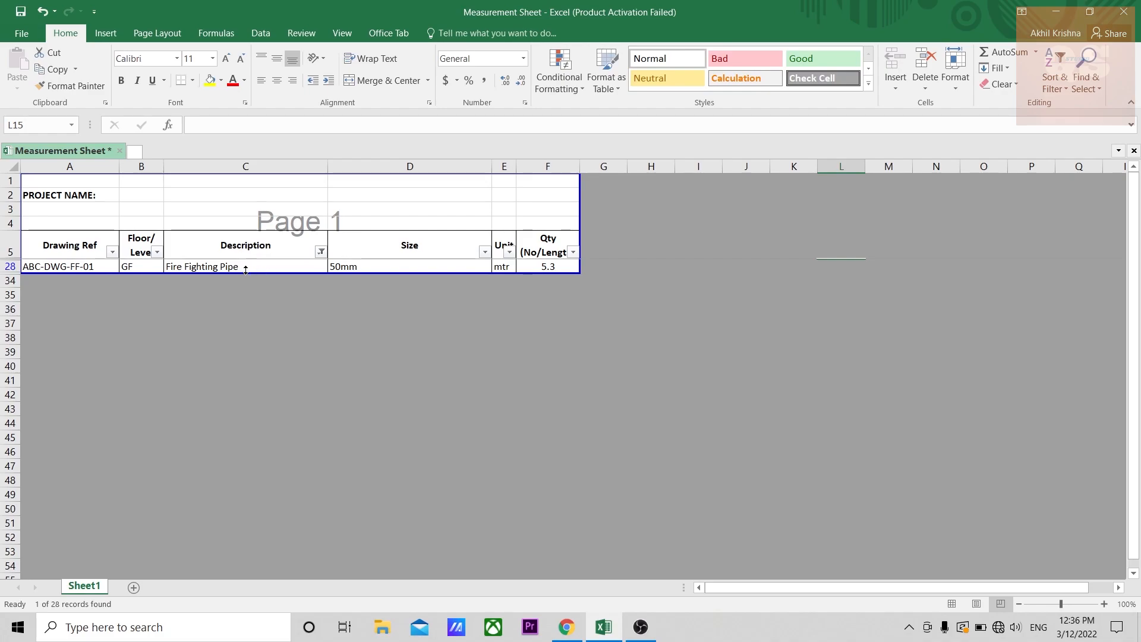
Step: Reopen the Description filter and inspect the blank cells below Fire Fighting Pipe, selecting C28
click(321, 251)
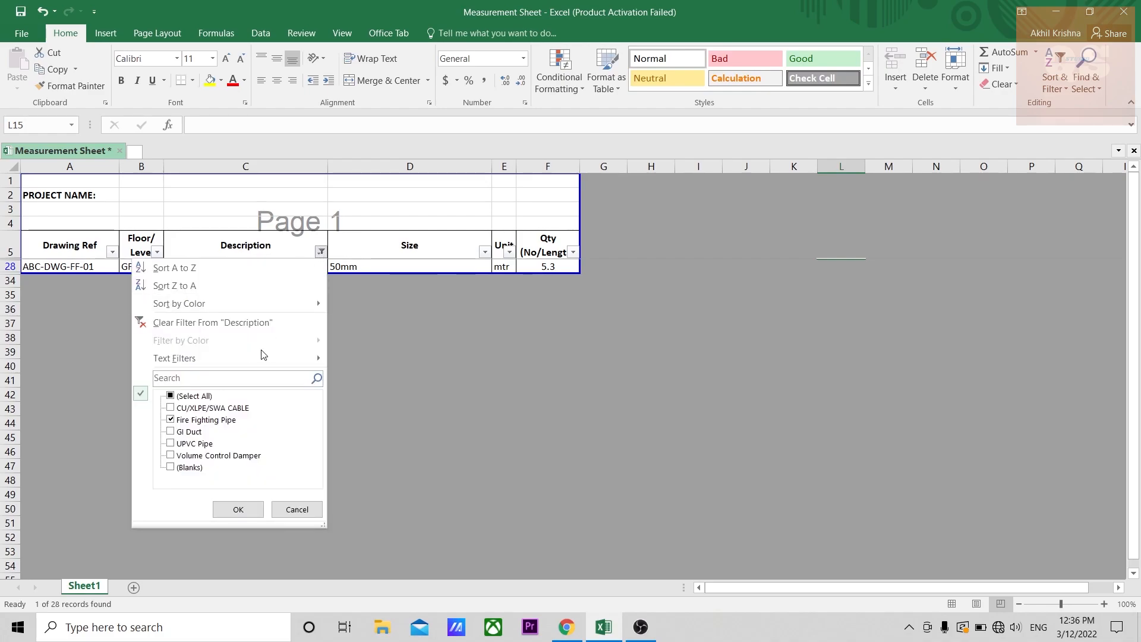
click(212, 322)
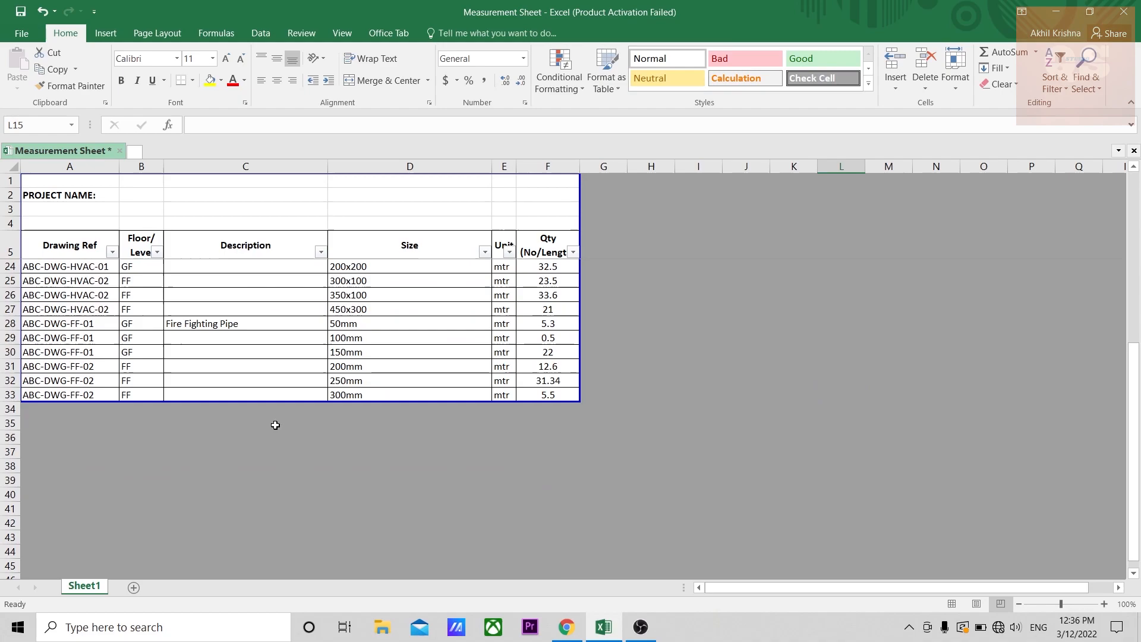
drag(245, 352, 245, 394)
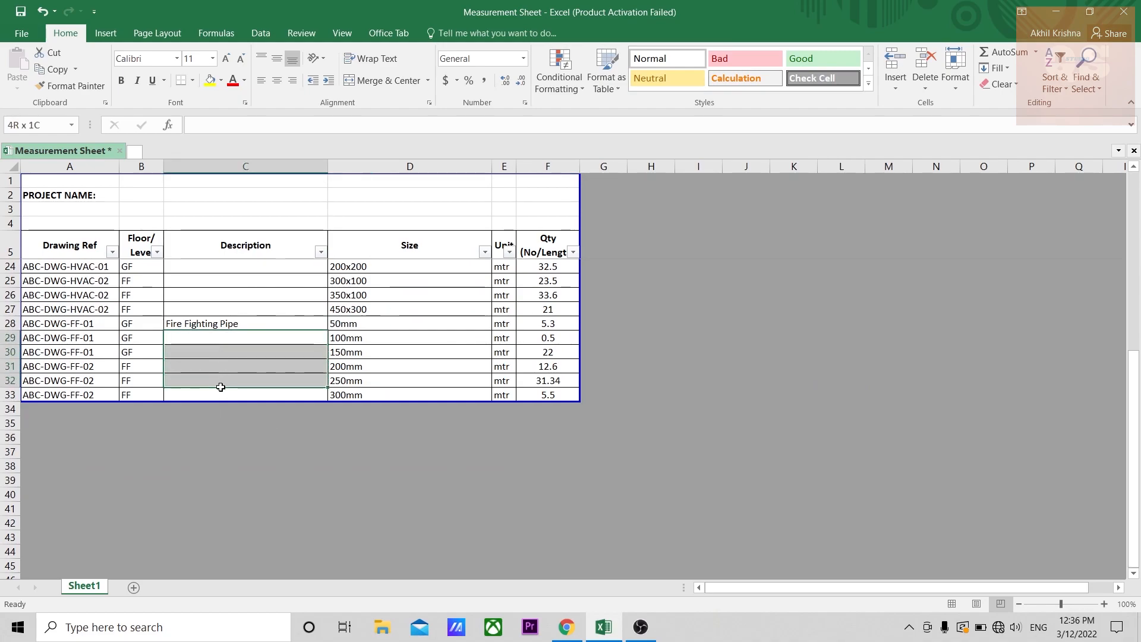
click(246, 466)
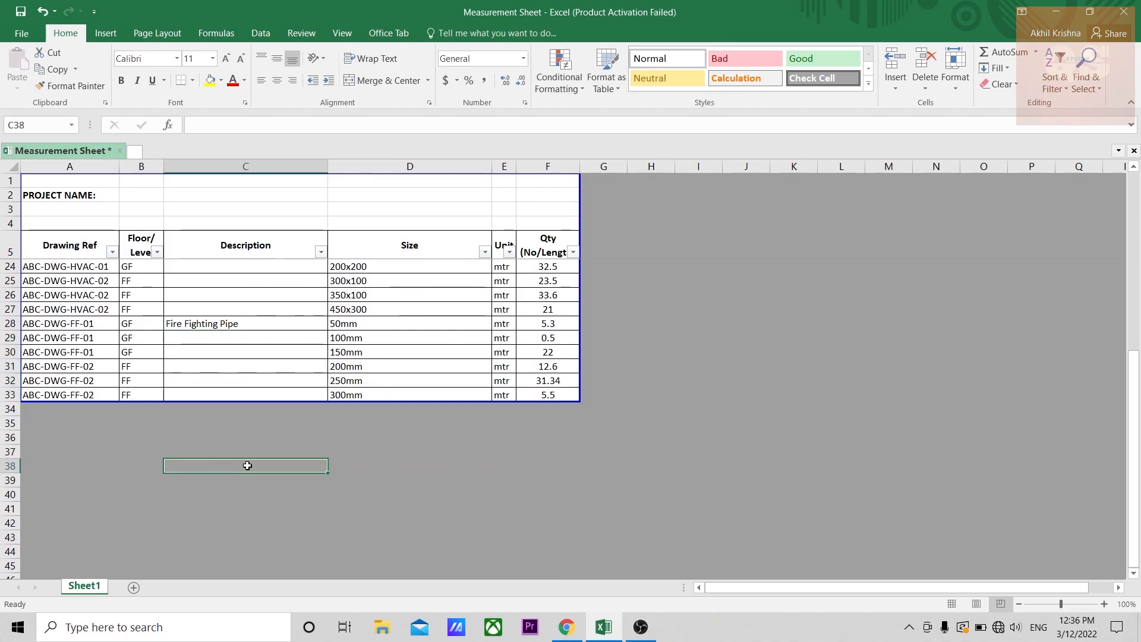
click(245, 323)
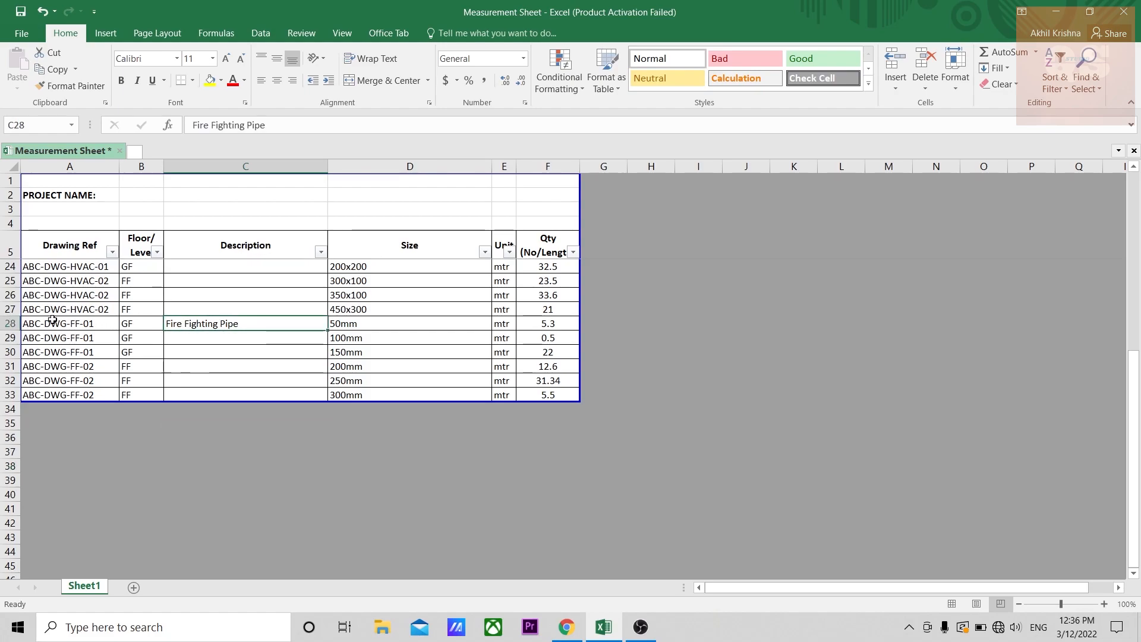
mouse_move(77, 323)
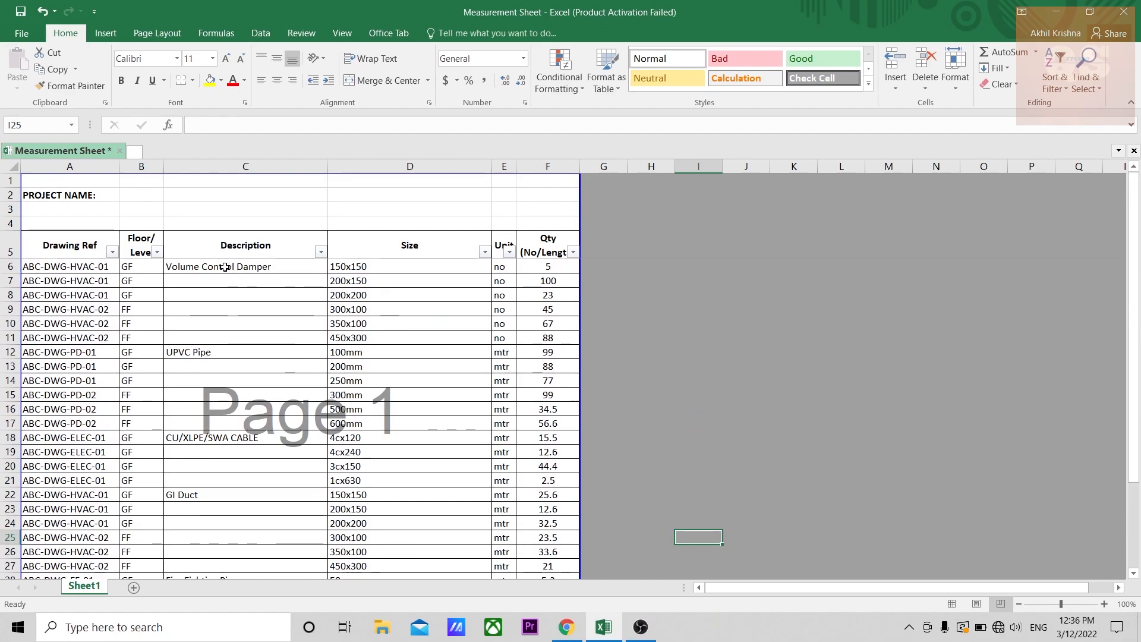
click(244, 280)
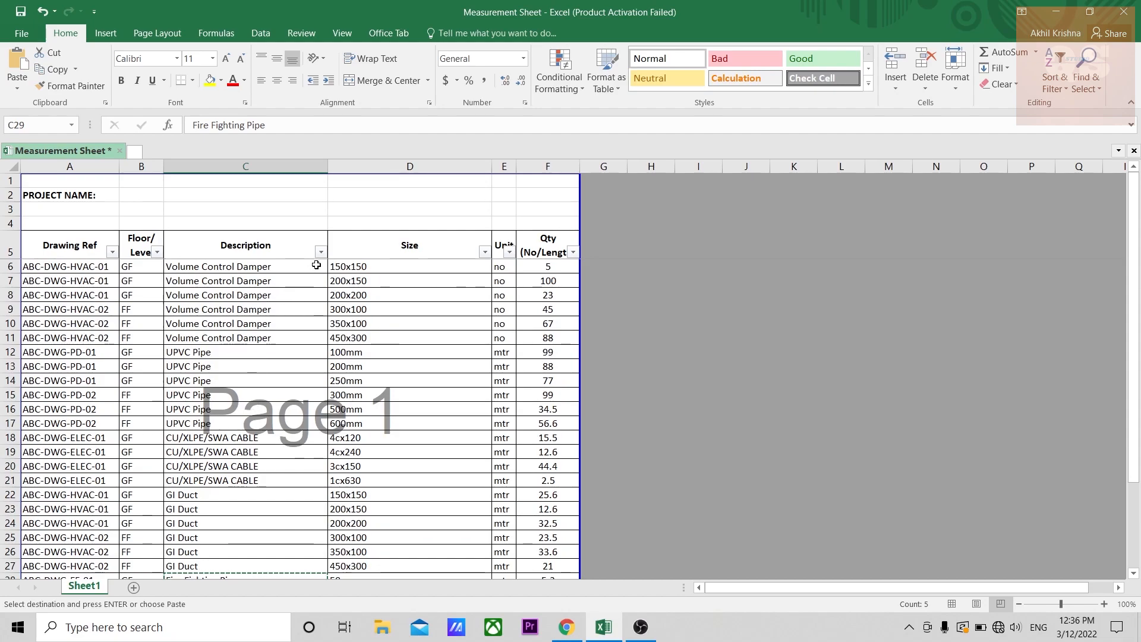
Step: Reselect all Description values so every item row shows again
click(321, 252)
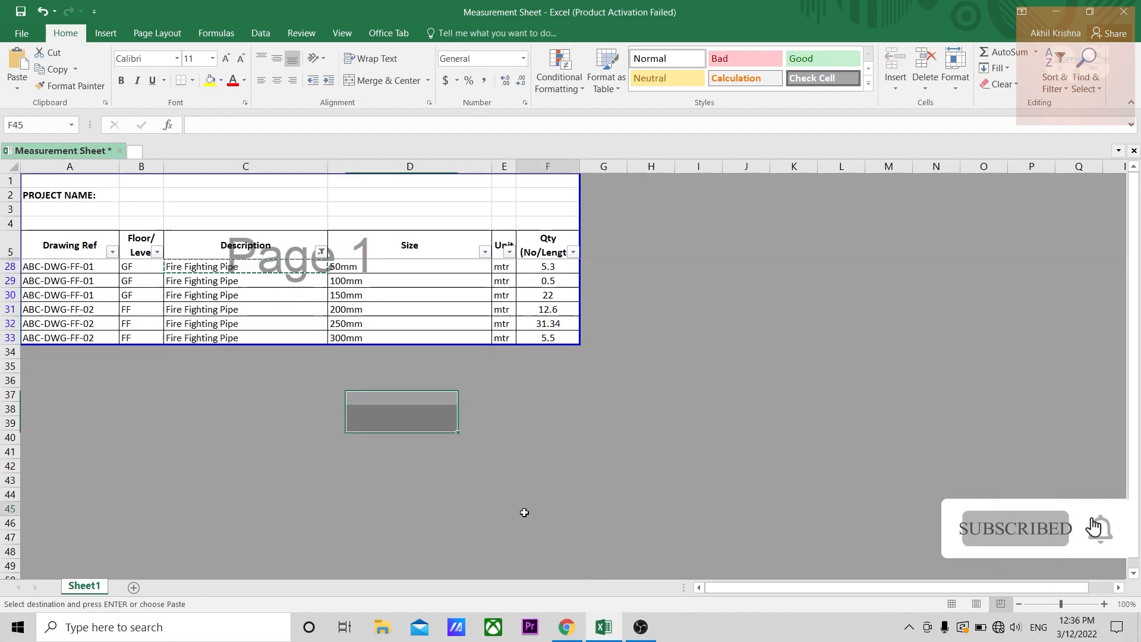
click(548, 508)
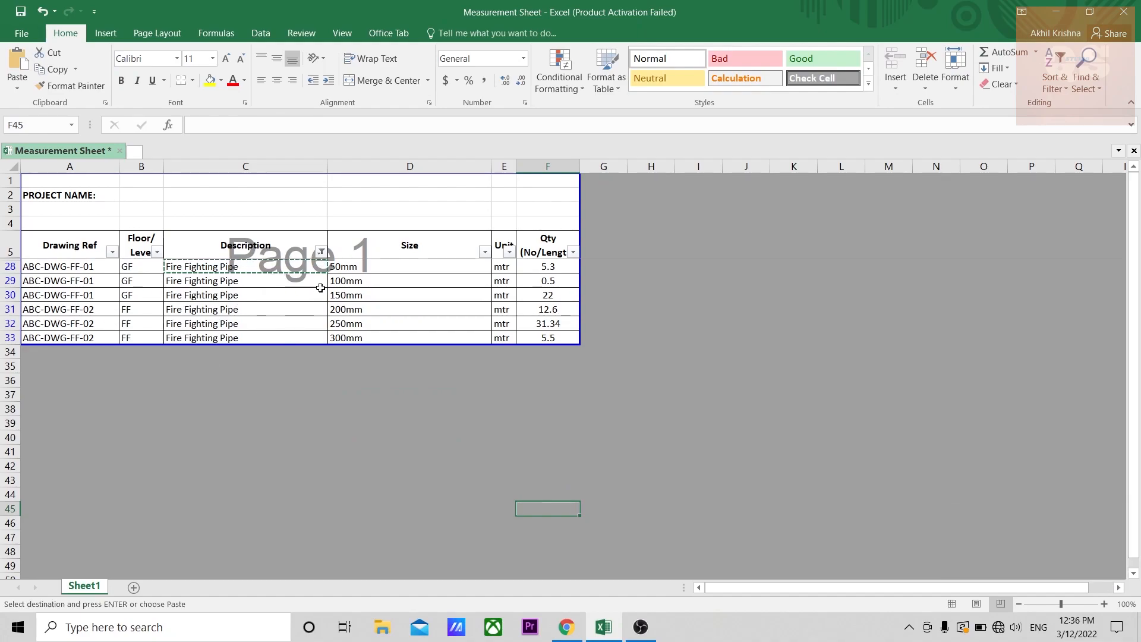
click(321, 251)
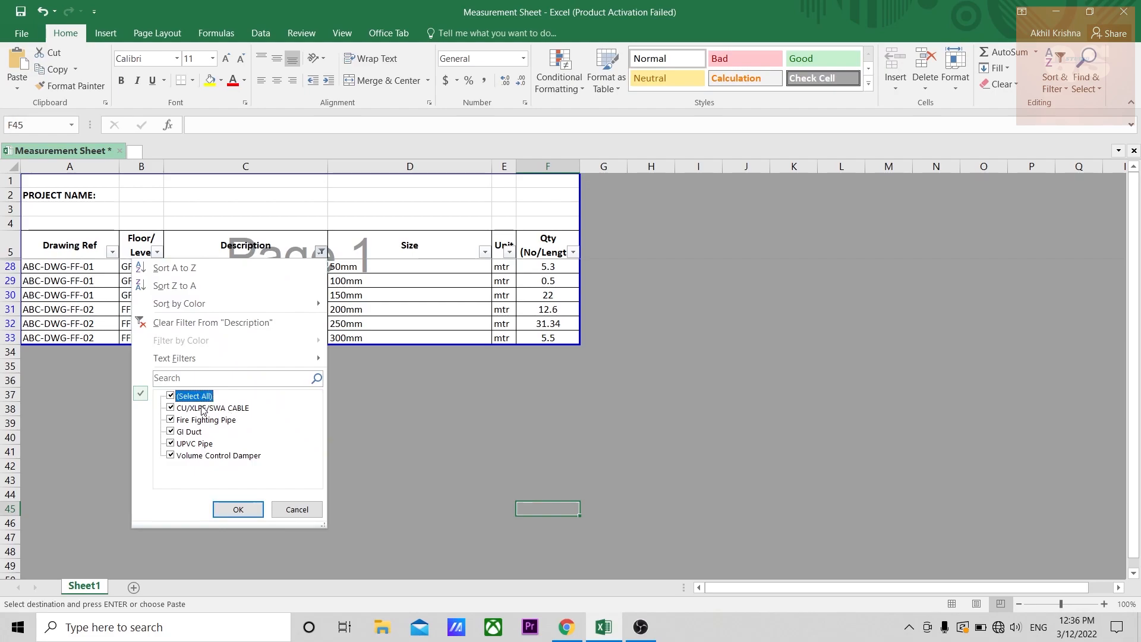
click(238, 509)
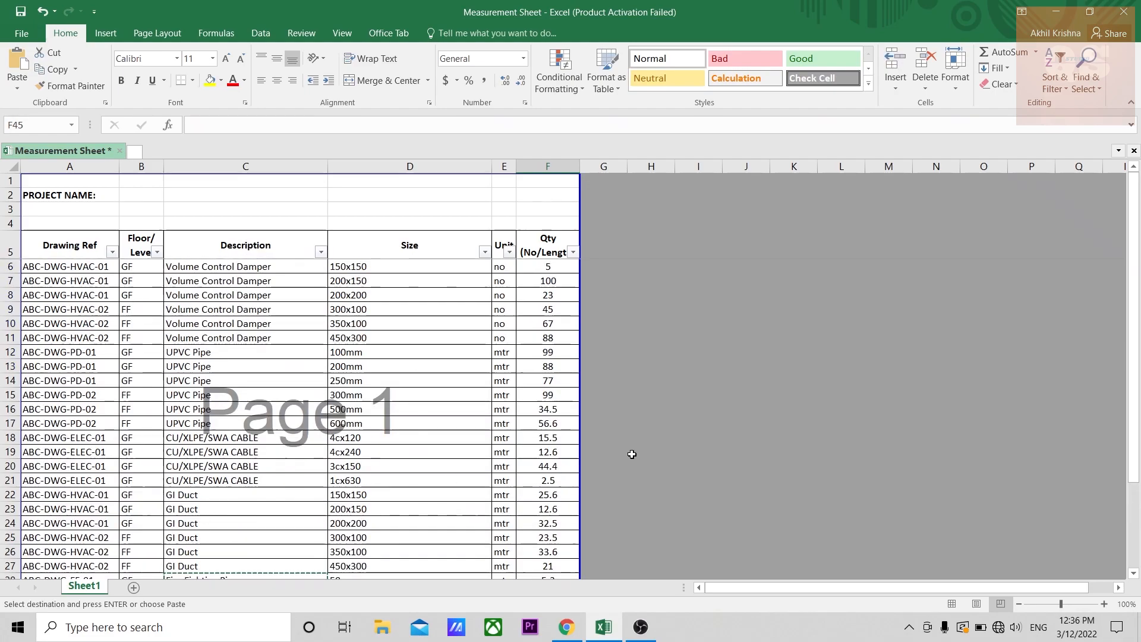
click(651, 452)
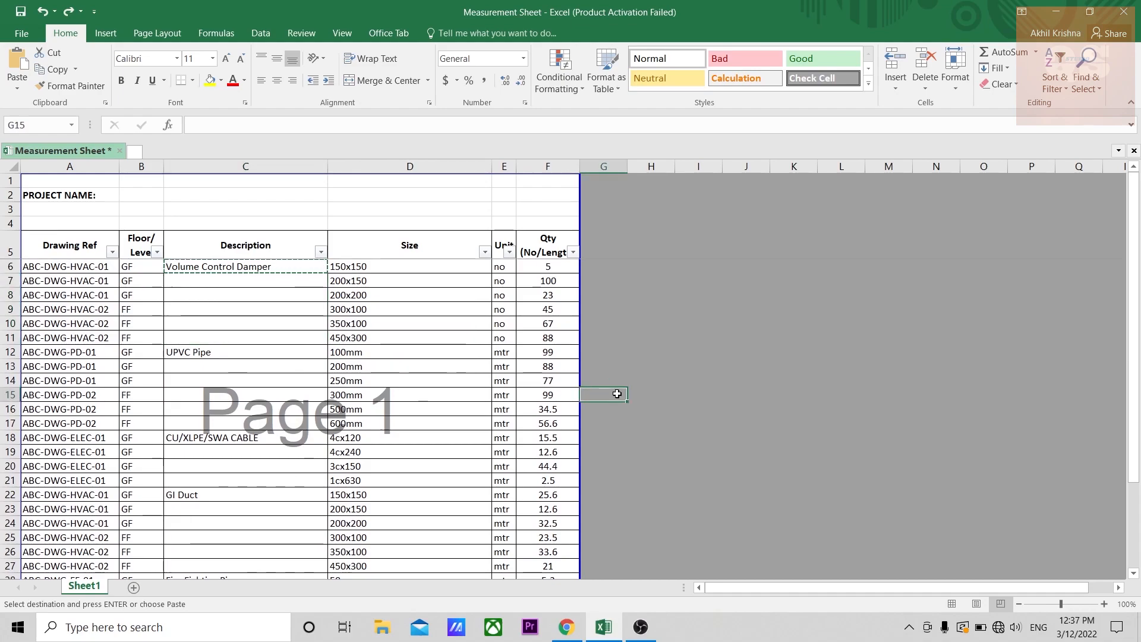
mouse_move(109, 416)
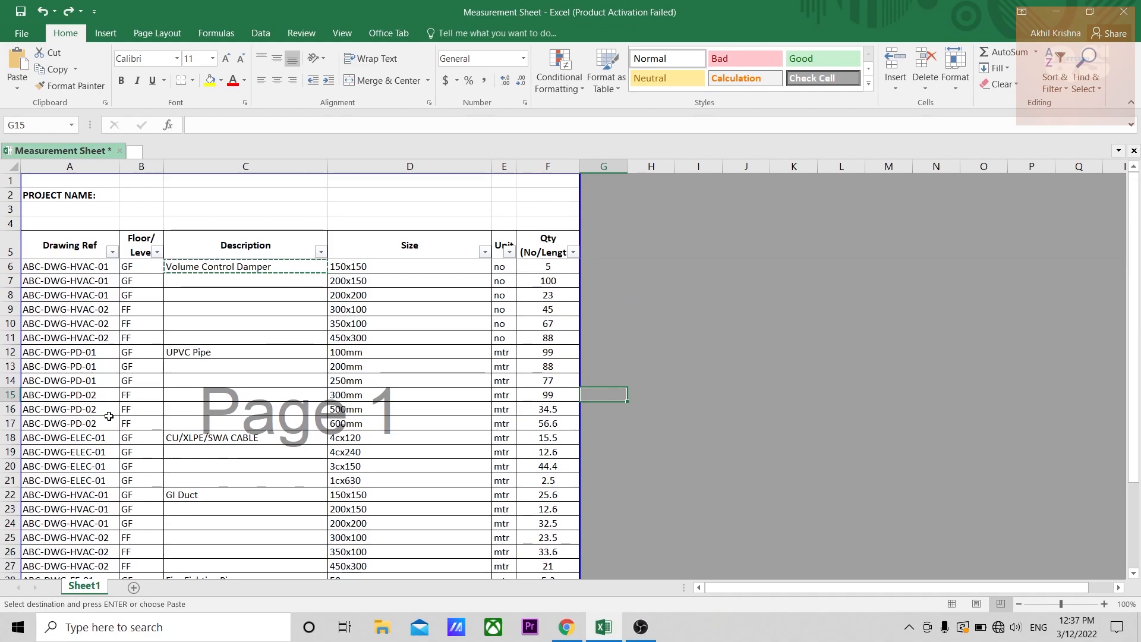
mouse_move(121, 403)
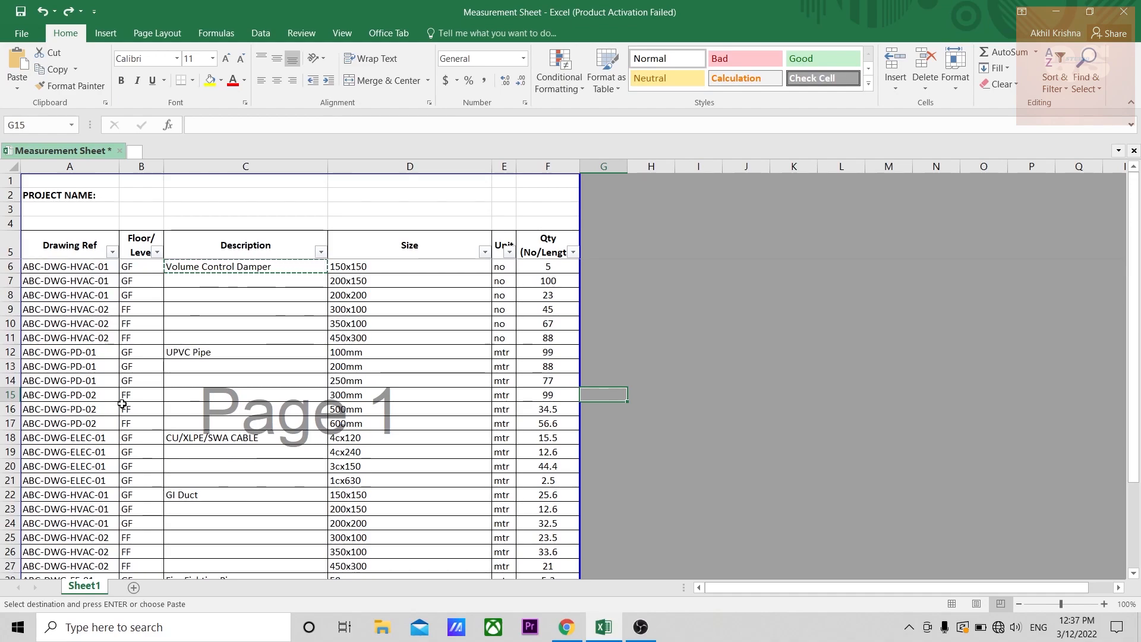
mouse_move(218, 300)
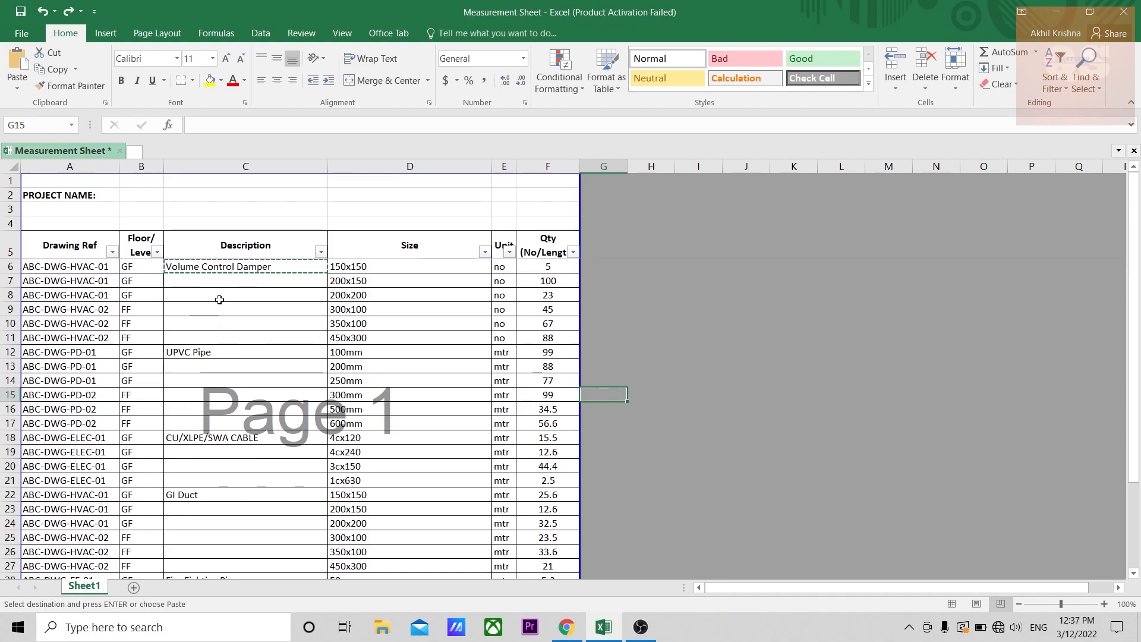
mouse_move(224, 293)
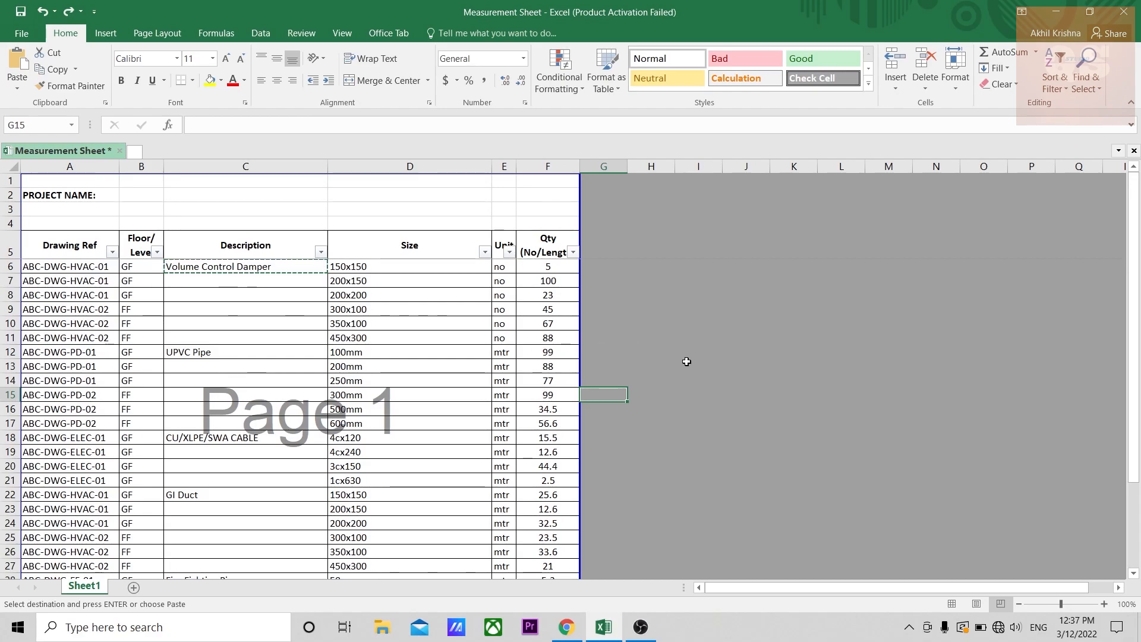
click(698, 366)
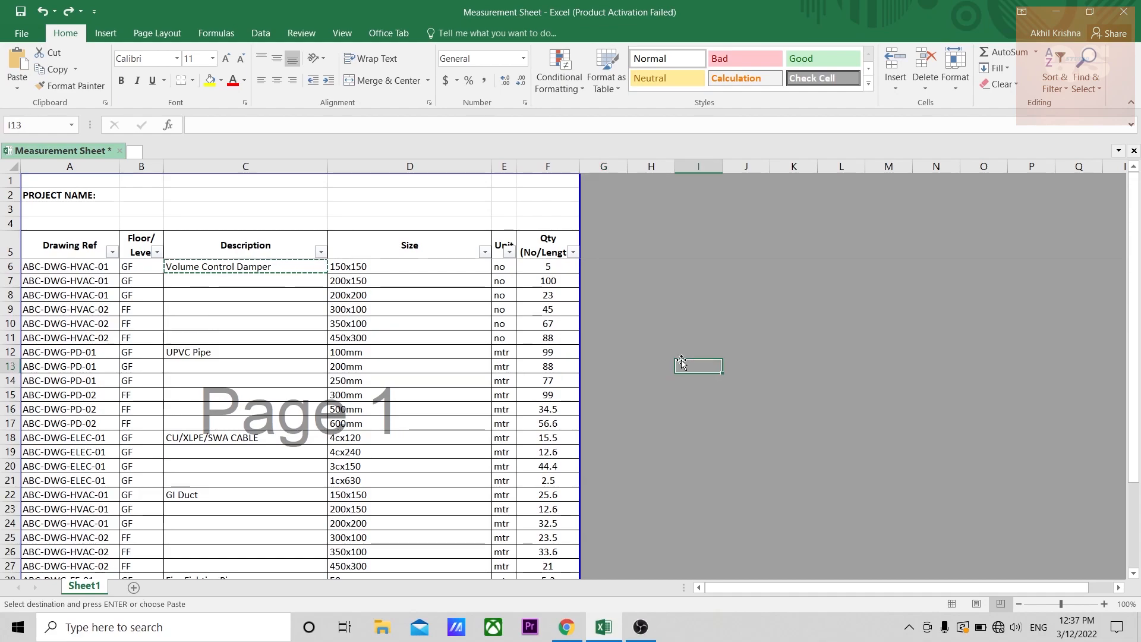
mouse_move(271, 359)
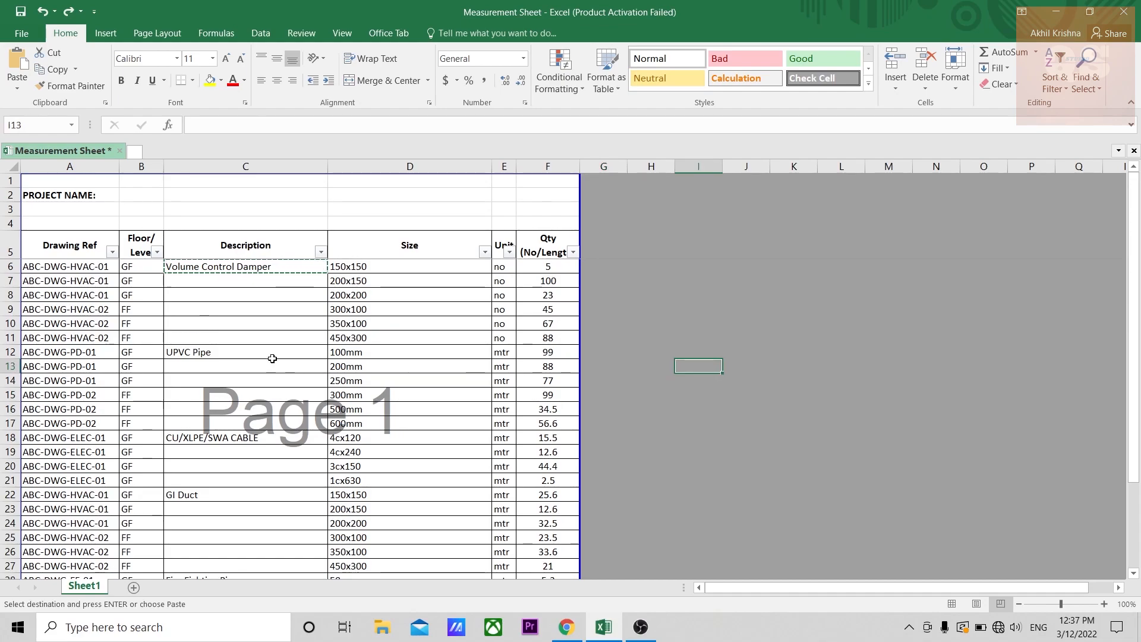
click(651, 379)
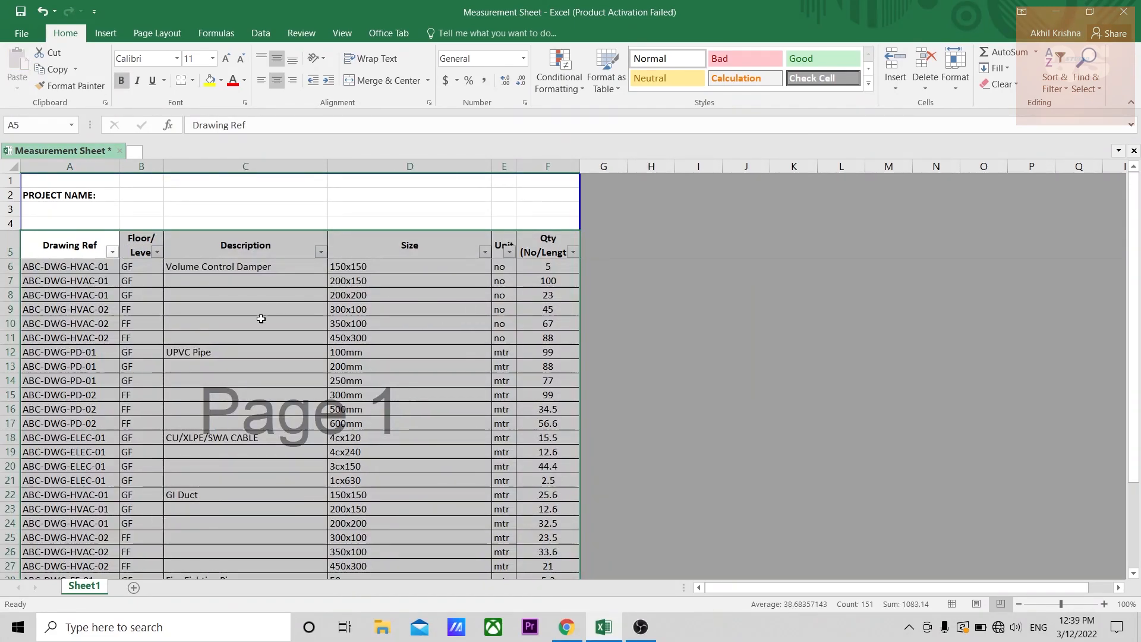
mouse_move(352, 316)
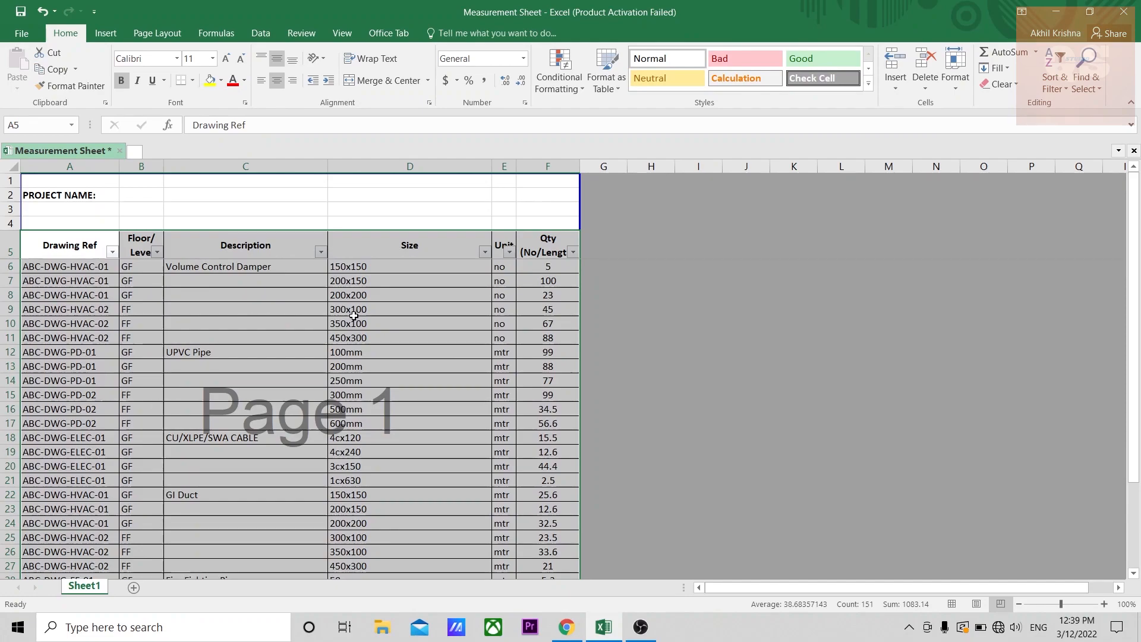
mouse_move(221, 309)
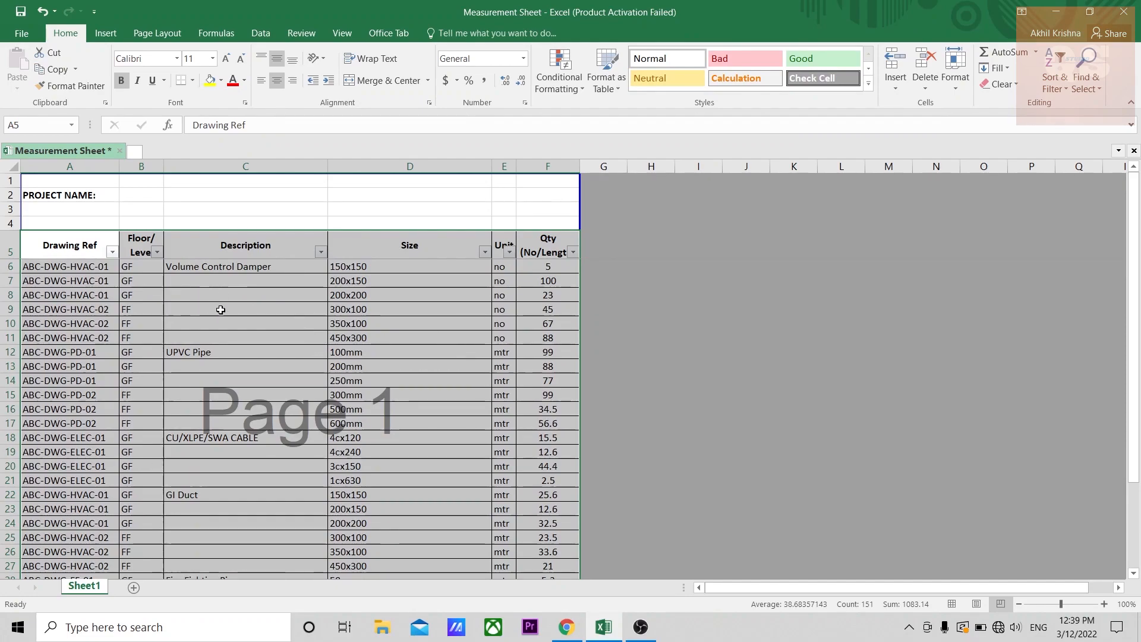
mouse_move(233, 304)
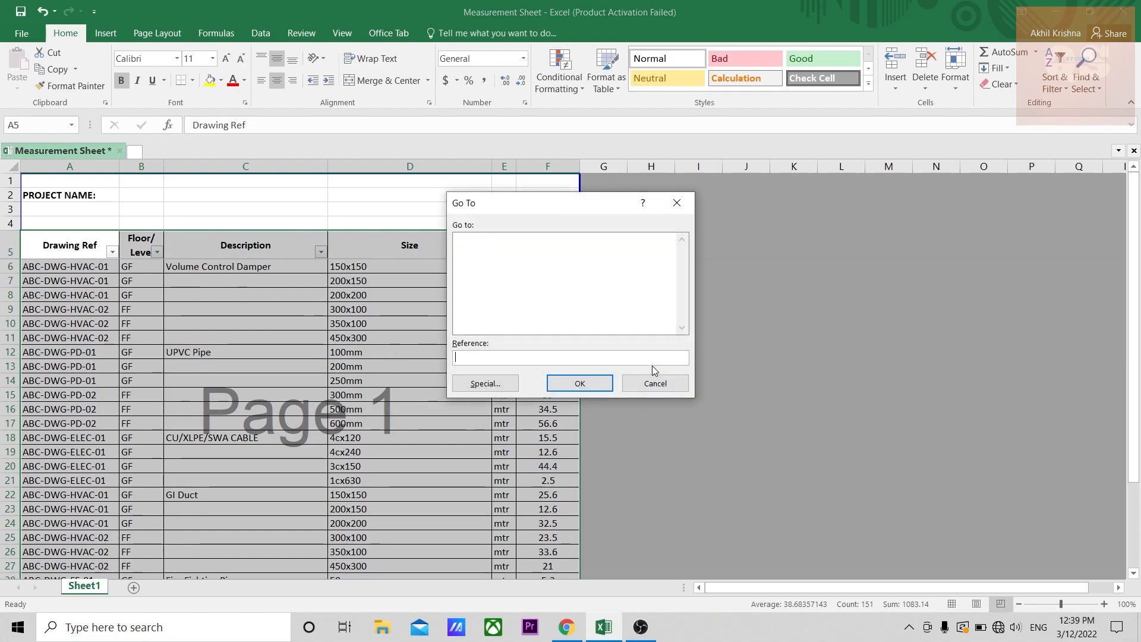
Step: Use Go To Special with Blanks to select every empty Description cell in the table
click(484, 383)
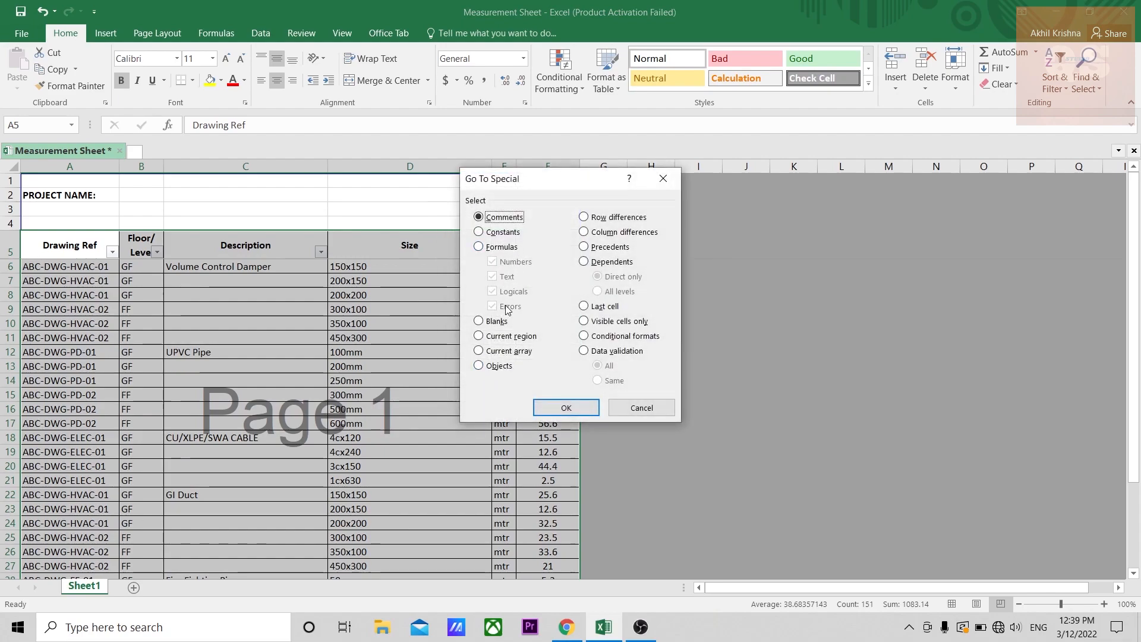
click(478, 321)
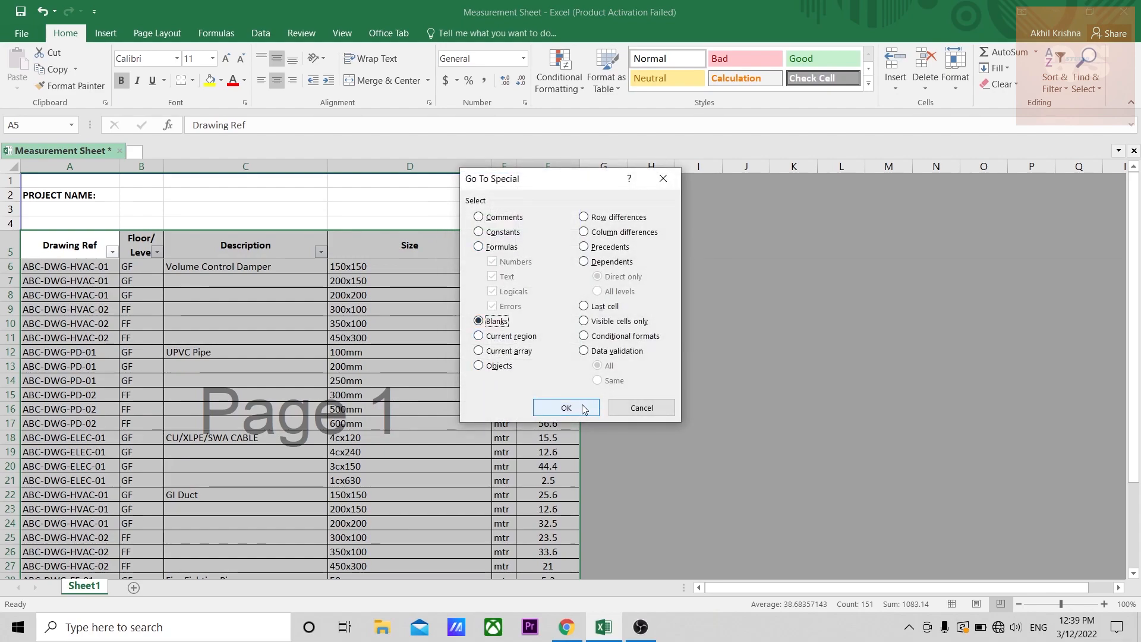
click(565, 407)
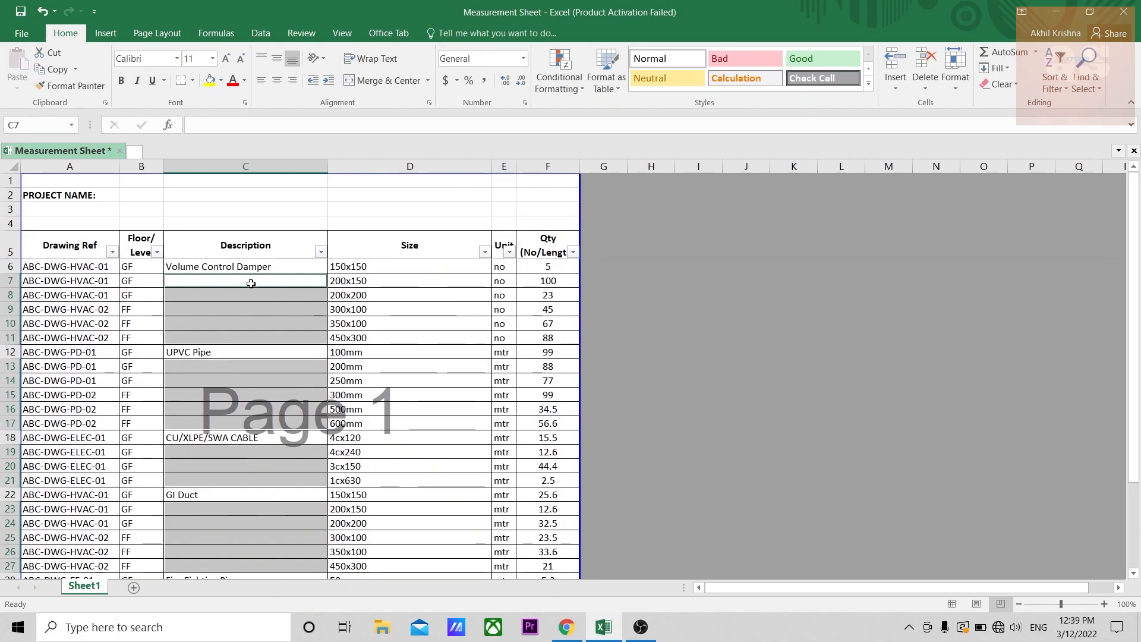
Step: Enter a formula referencing the cell above (=C6) and fill all blanks with Ctrl+Enter
text(=C6)
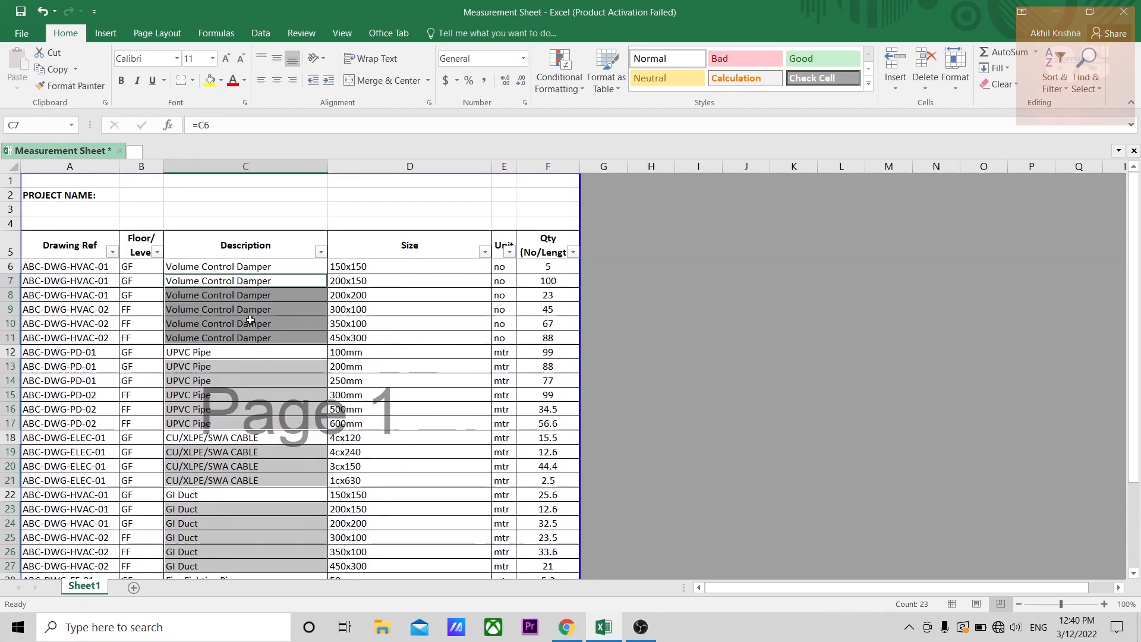
scroll(down, 3)
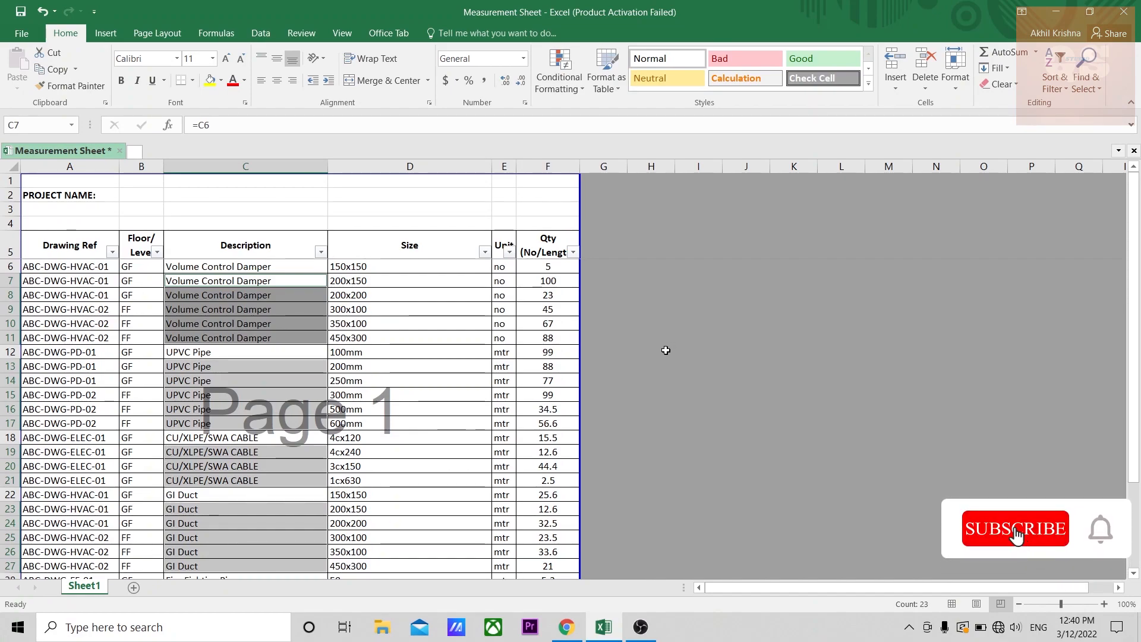
click(1015, 527)
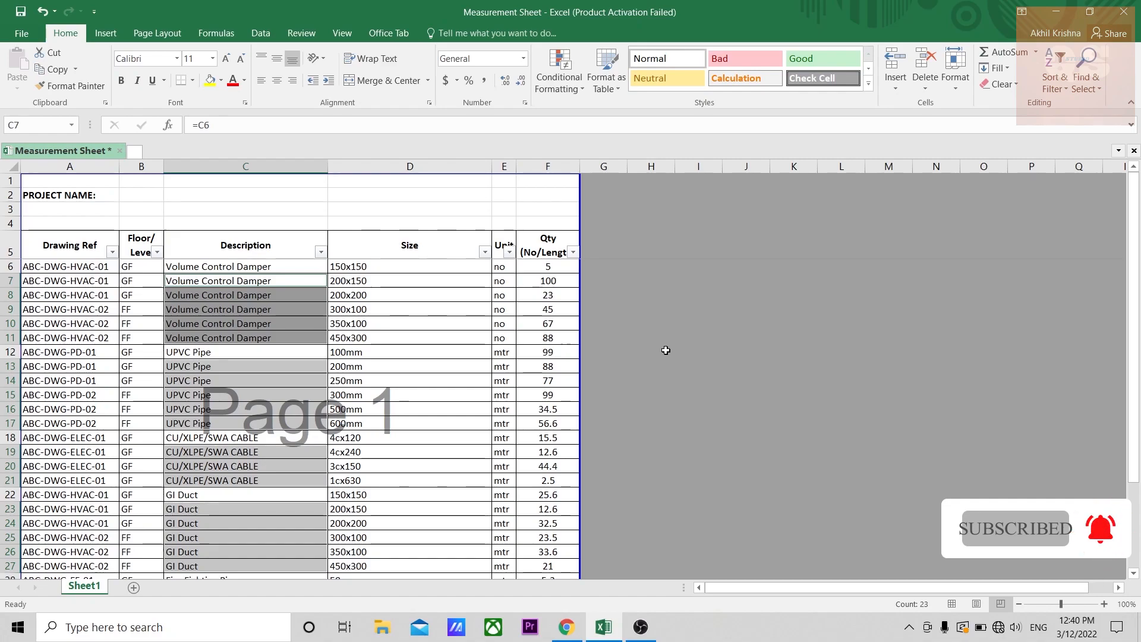